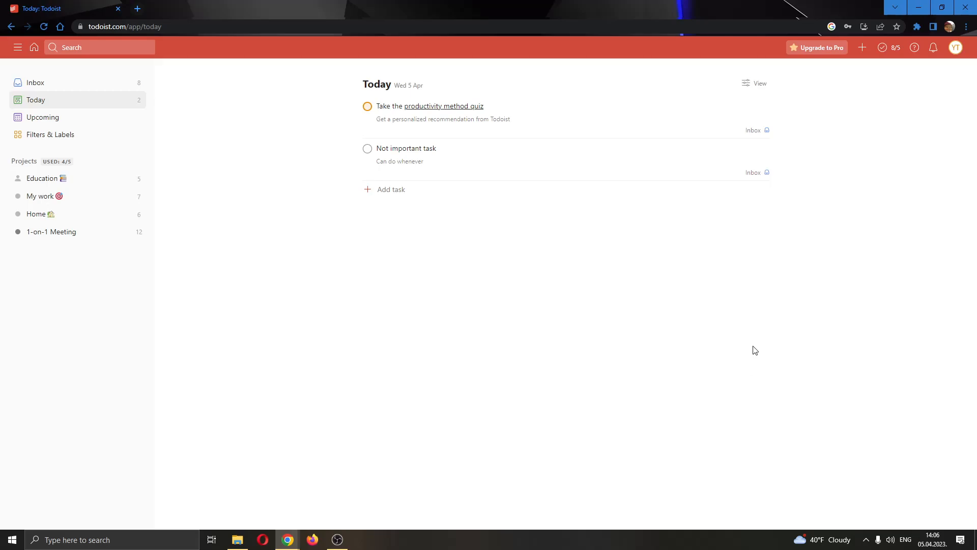
{"action": "mouse_move", "coordinate": [752, 368]}
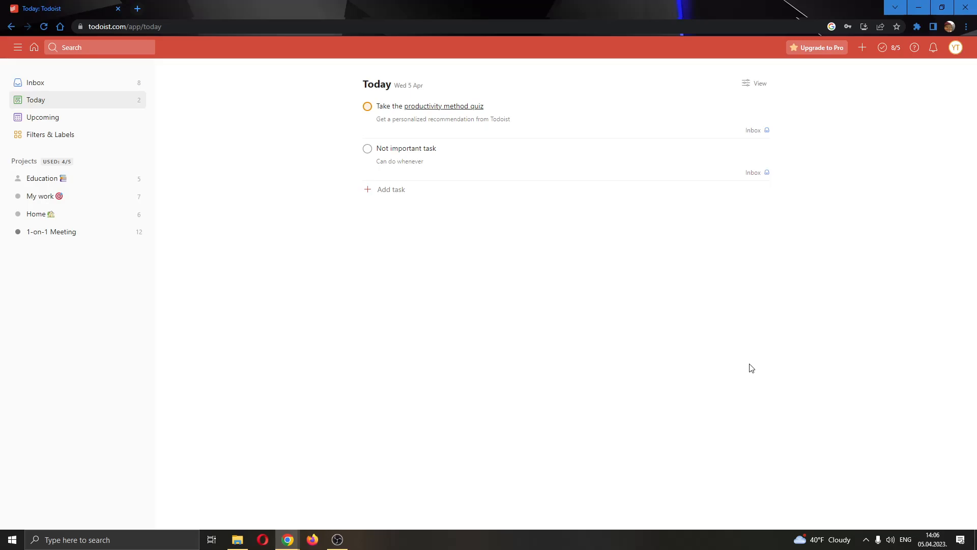
{"action": "mouse_move", "coordinate": [470, 259]}
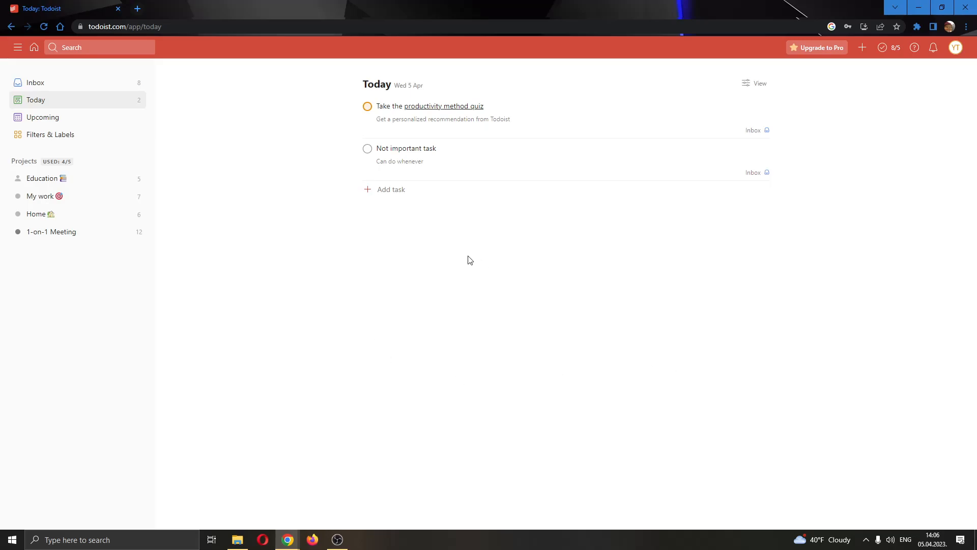
{"action": "mouse_move", "coordinate": [404, 267]}
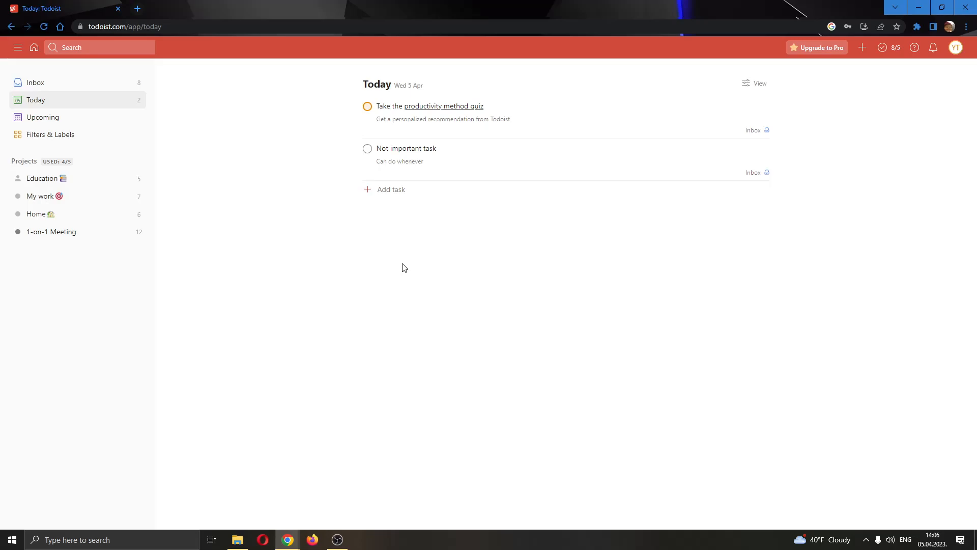
{"action": "mouse_move", "coordinate": [416, 267]}
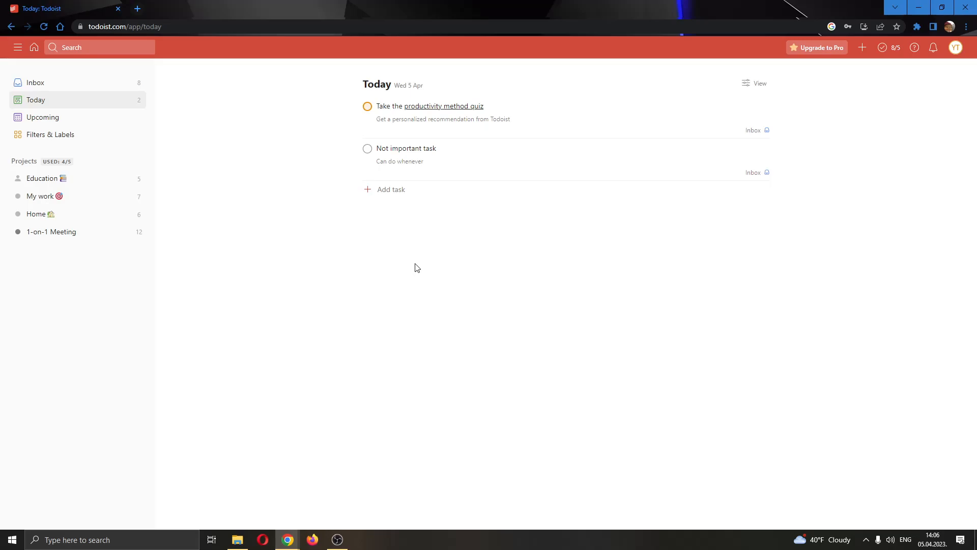
{"action": "mouse_move", "coordinate": [432, 266]}
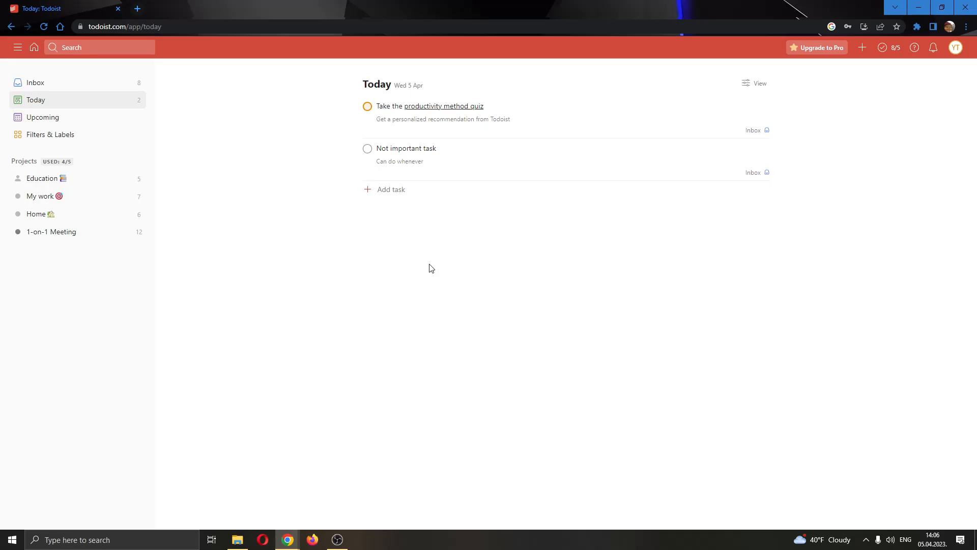
{"action": "mouse_move", "coordinate": [439, 269]}
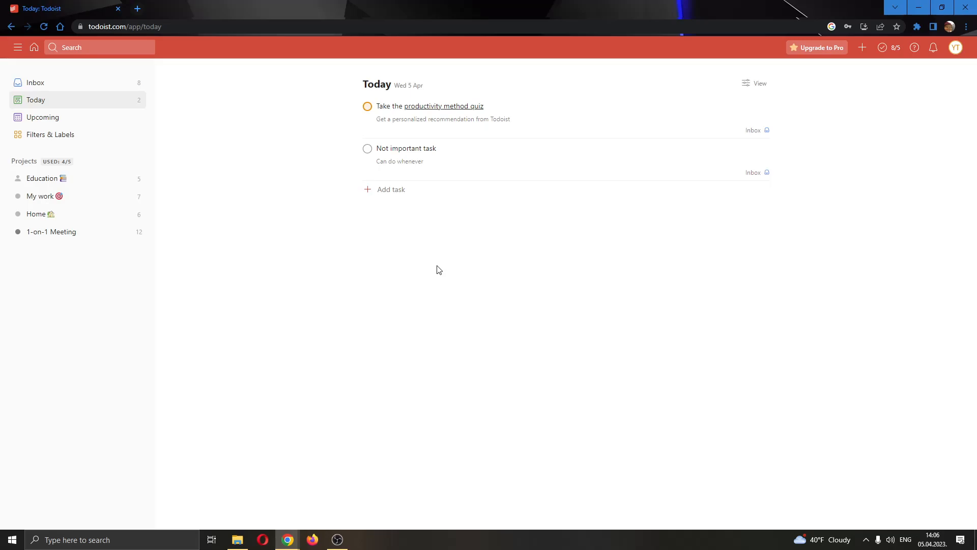
{"action": "mouse_move", "coordinate": [411, 263]}
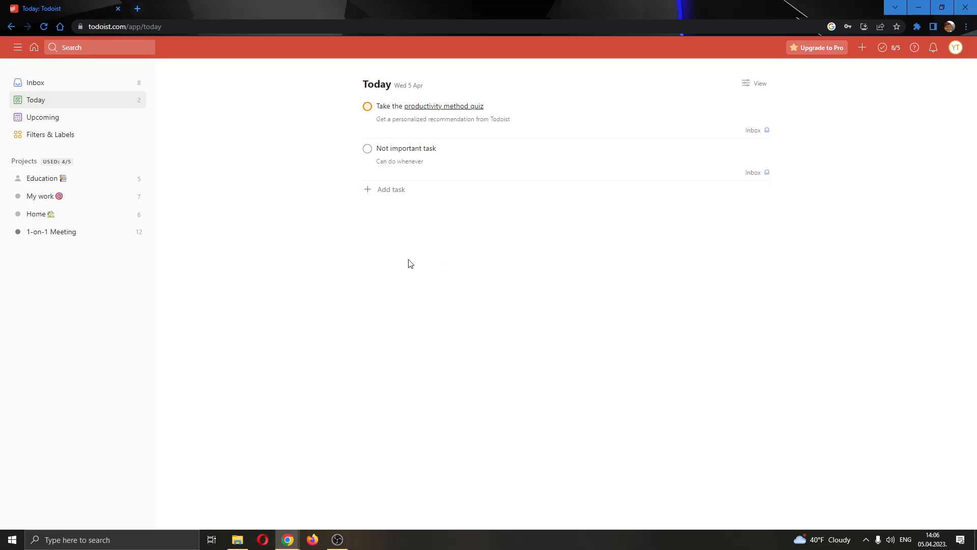
{"action": "mouse_move", "coordinate": [461, 282]}
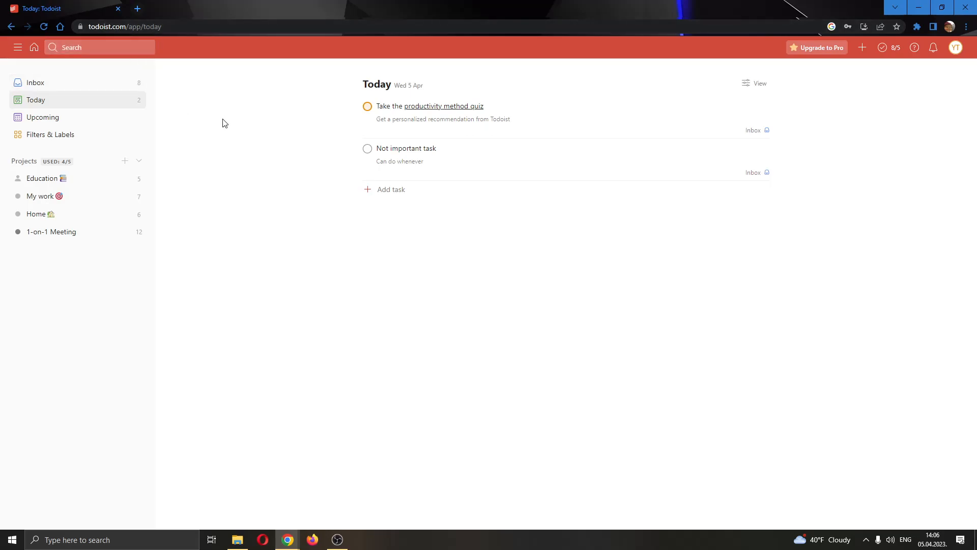
{"action": "mouse_move", "coordinate": [519, 269]}
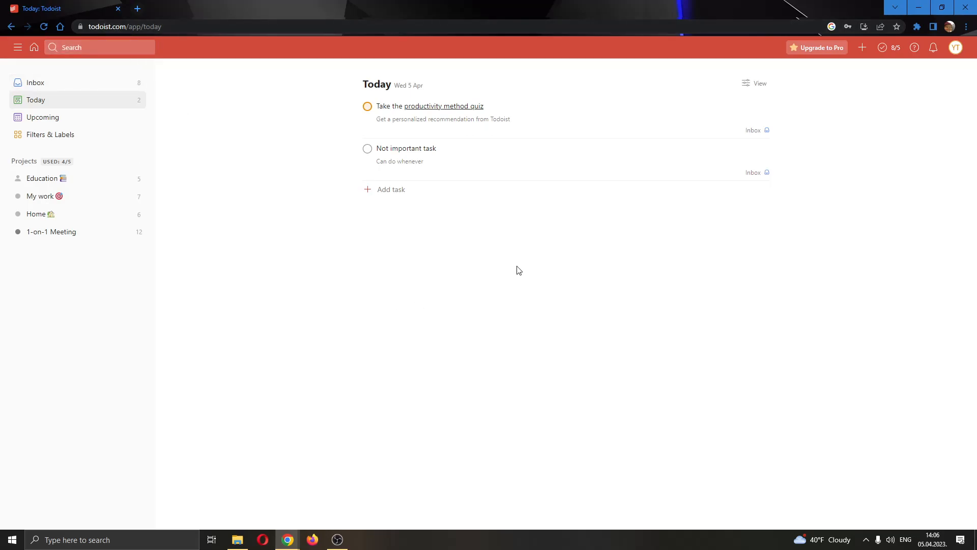
{"action": "mouse_move", "coordinate": [521, 329]}
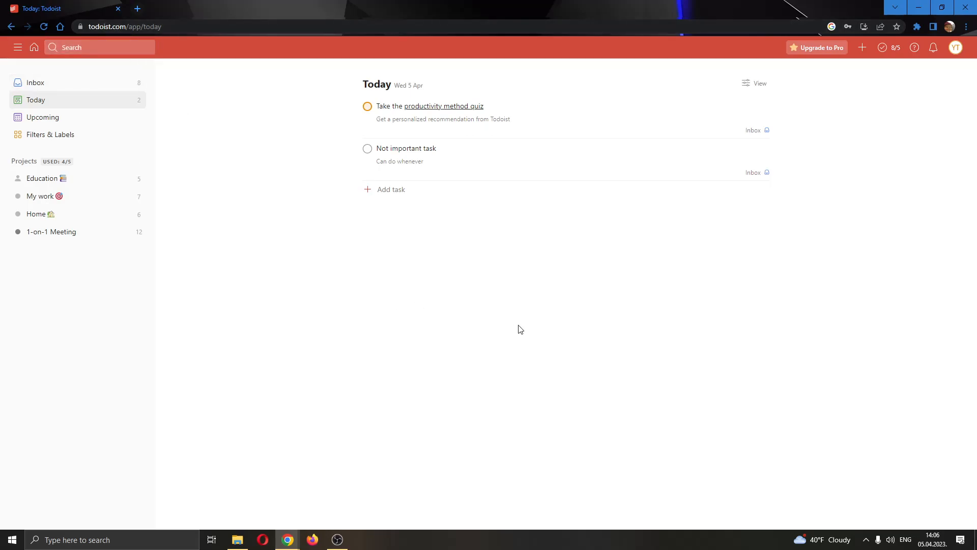
{"action": "mouse_move", "coordinate": [390, 111]}
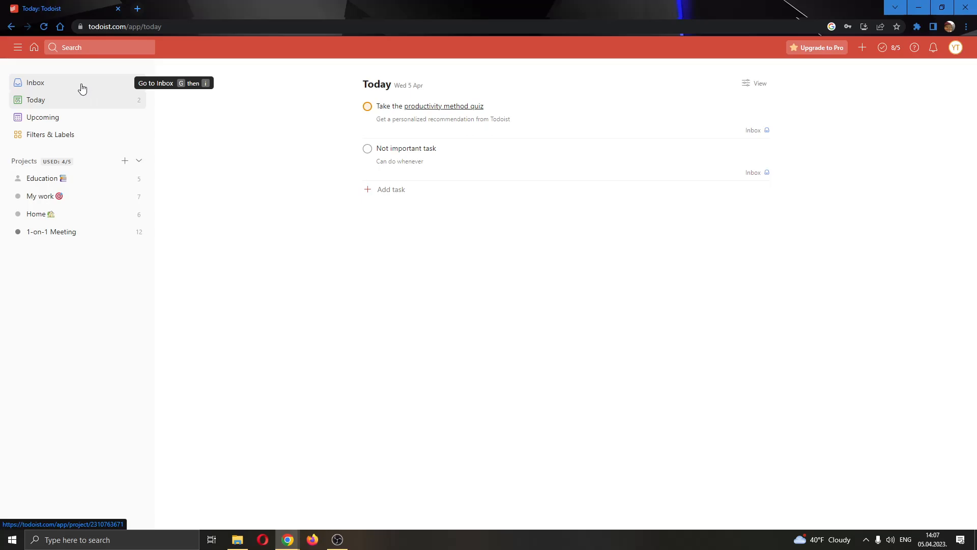
{"action": "mouse_move", "coordinate": [57, 85]}
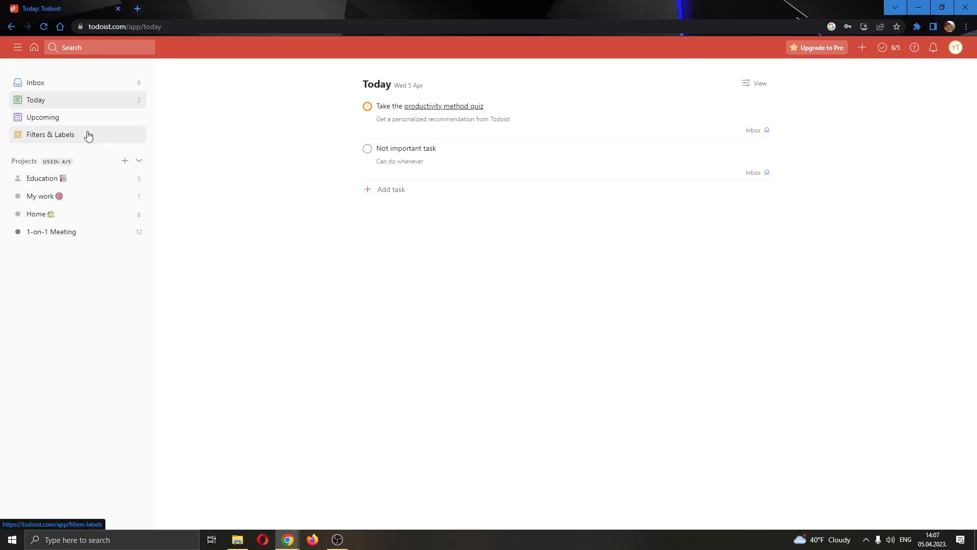
{"action": "mouse_move", "coordinate": [91, 136]}
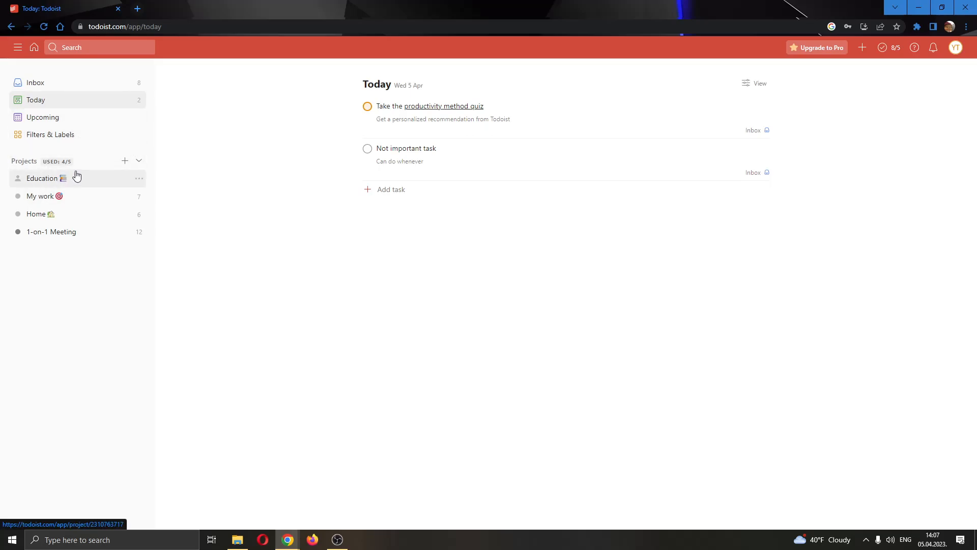
{"action": "mouse_move", "coordinate": [64, 177]}
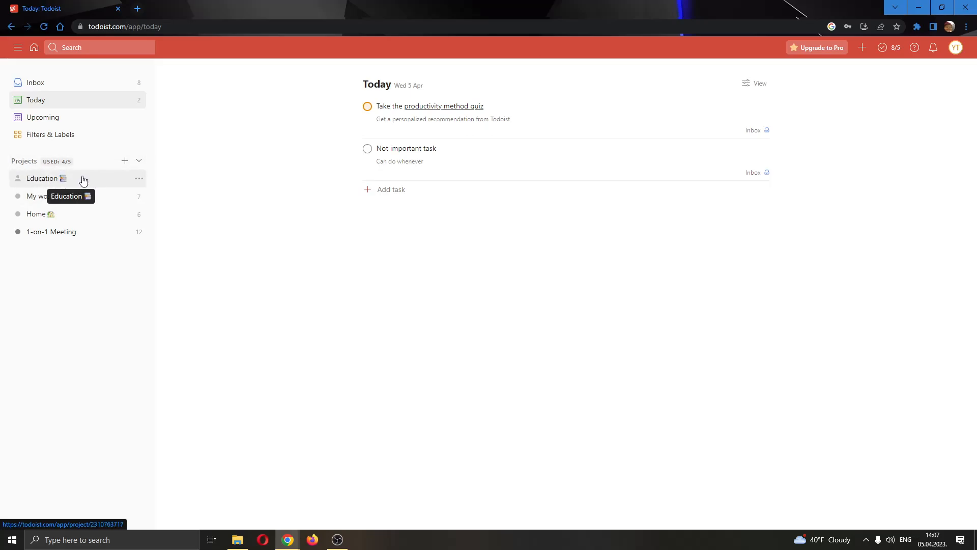
- Open the Education project from the sidebar, briefly visiting My work
{"action": "left_click", "coordinate": [42, 179]}
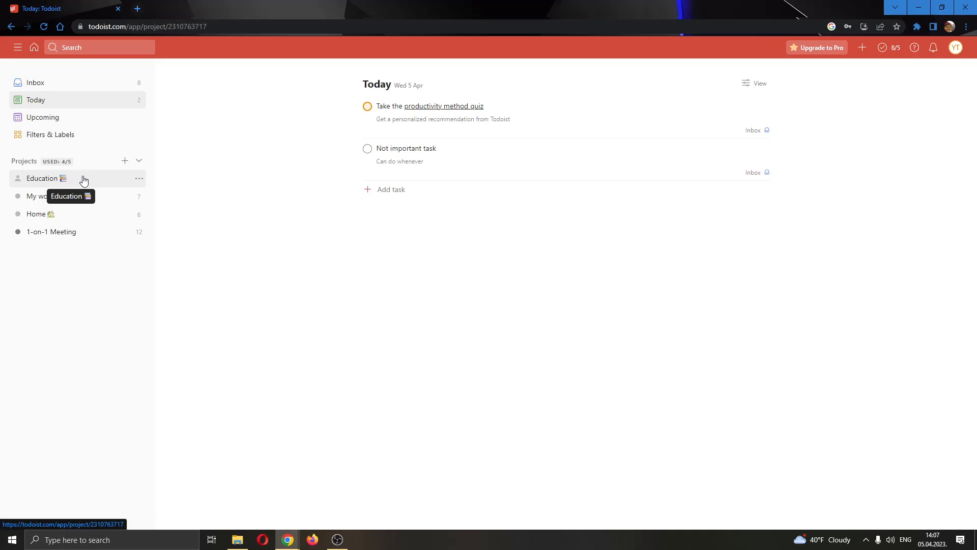
{"action": "left_click", "coordinate": [42, 178]}
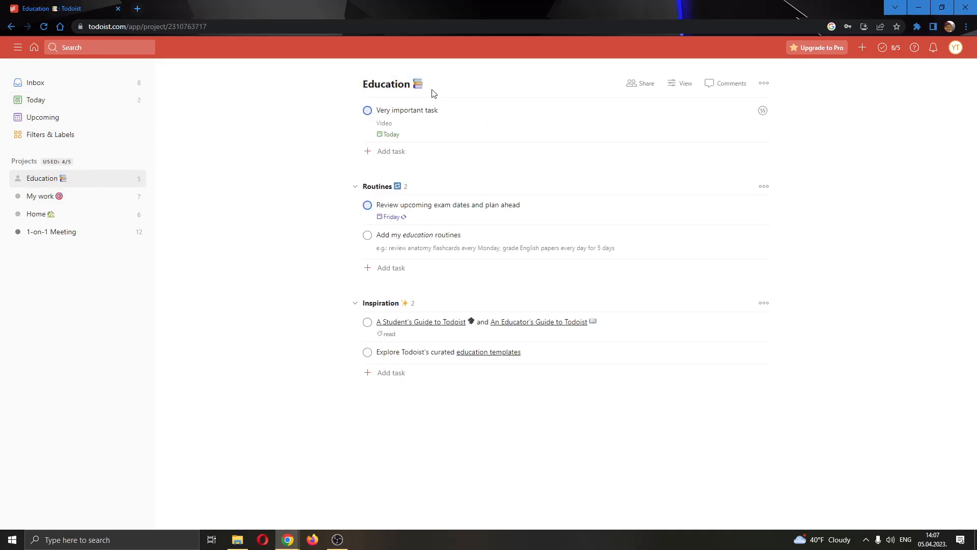
{"action": "mouse_move", "coordinate": [416, 54]}
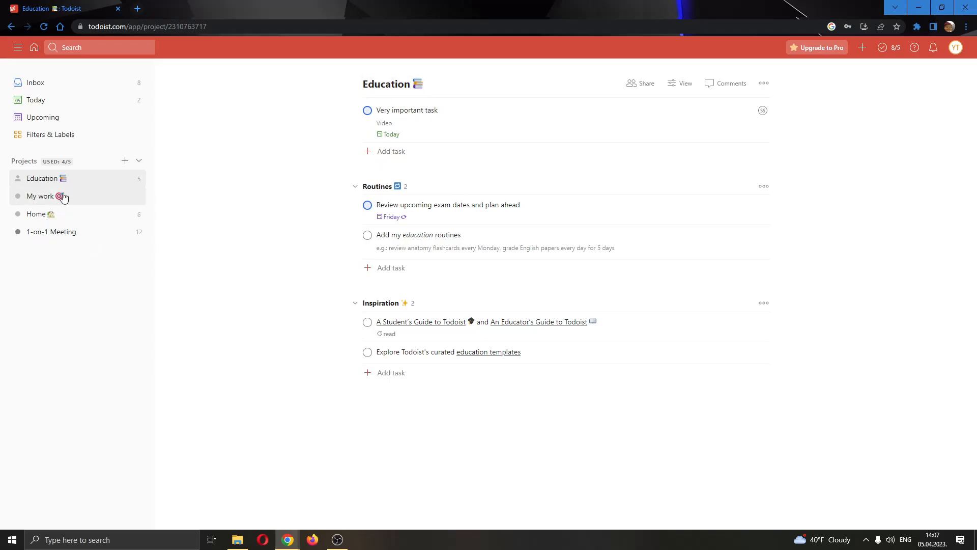
{"action": "left_click", "coordinate": [41, 196]}
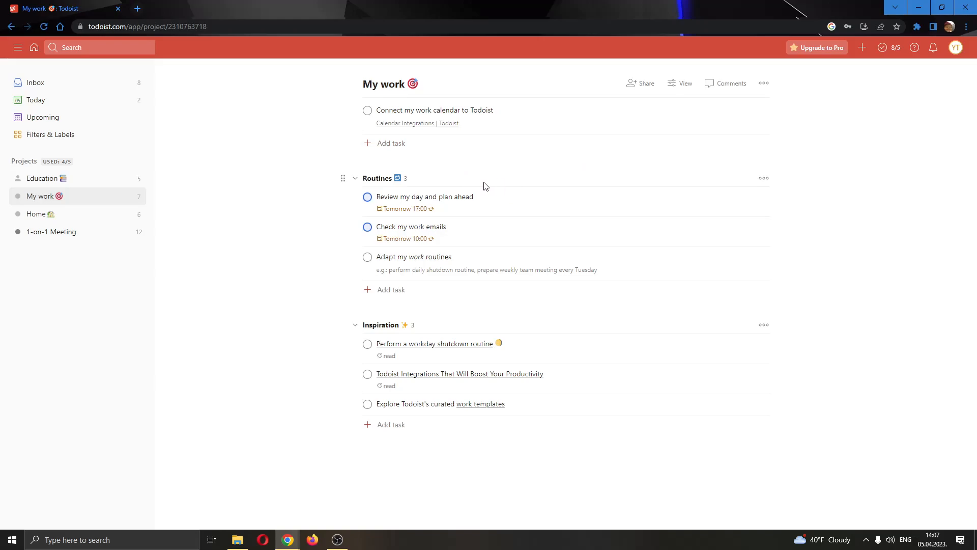
{"action": "left_click", "coordinate": [42, 178]}
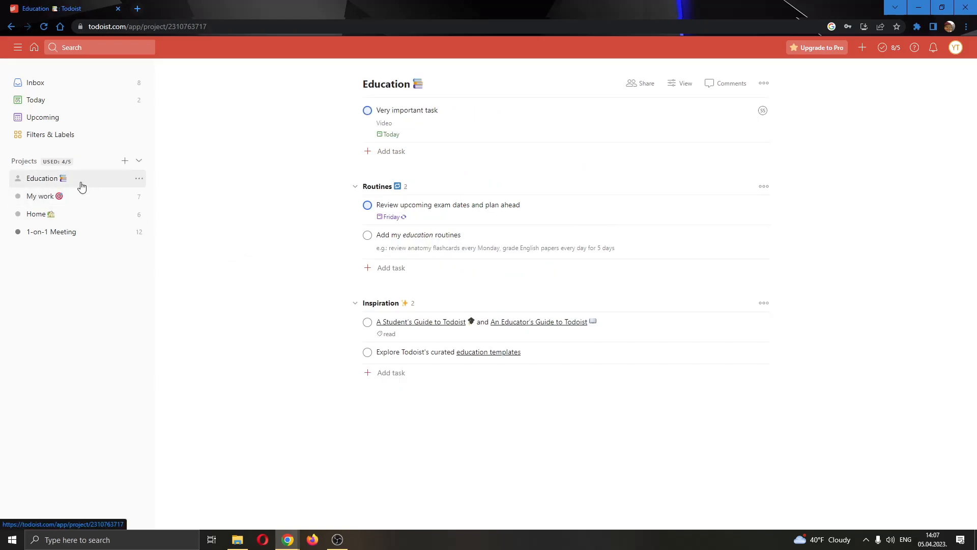
{"action": "mouse_move", "coordinate": [428, 107]}
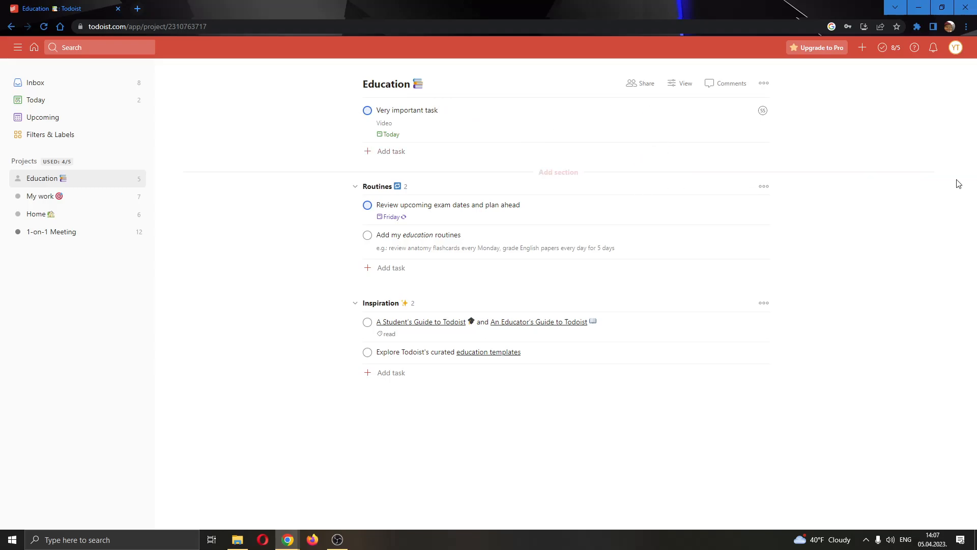
{"action": "mouse_move", "coordinate": [243, 196]}
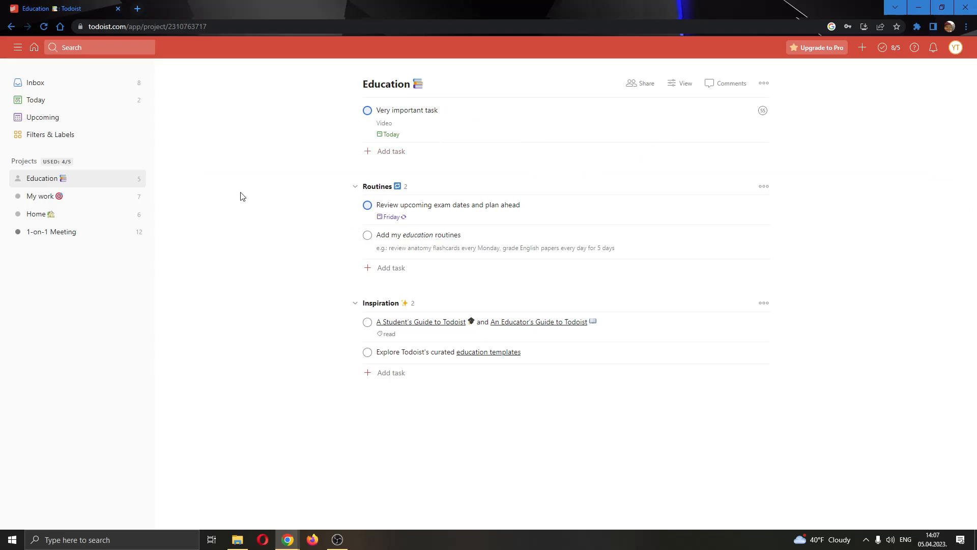
{"action": "mouse_move", "coordinate": [277, 148]}
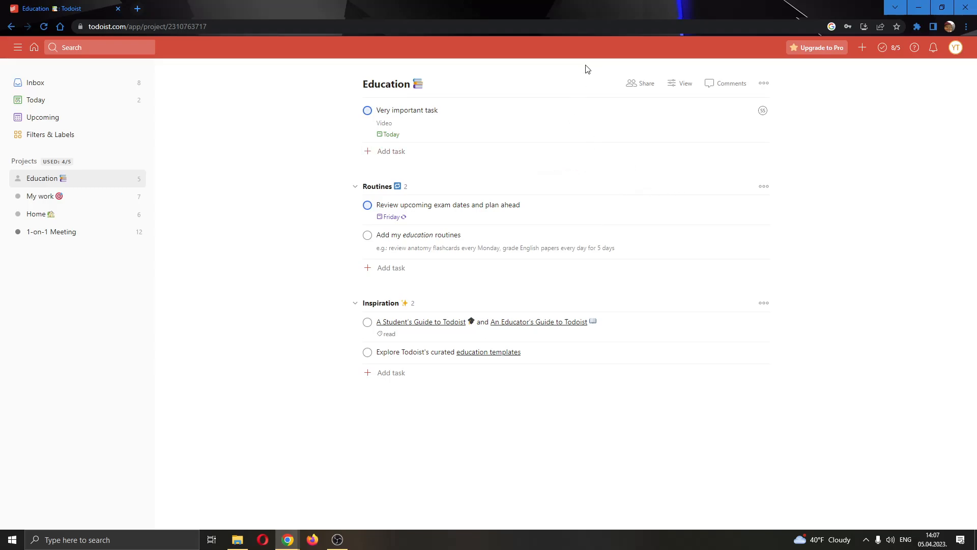
{"action": "mouse_move", "coordinate": [639, 86]}
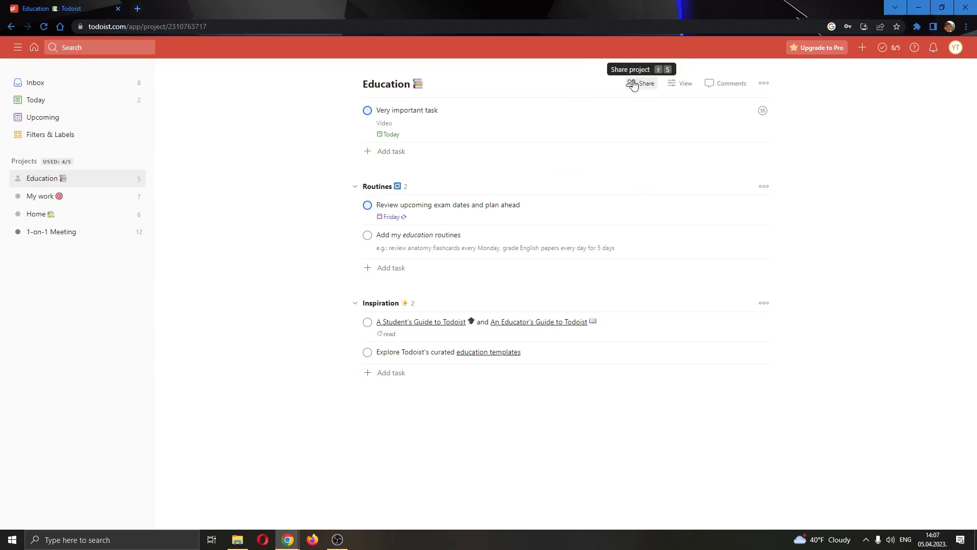
- Open Education's Share options and view the Collaborators and Invite From Project tabs
{"action": "left_click", "coordinate": [642, 84]}
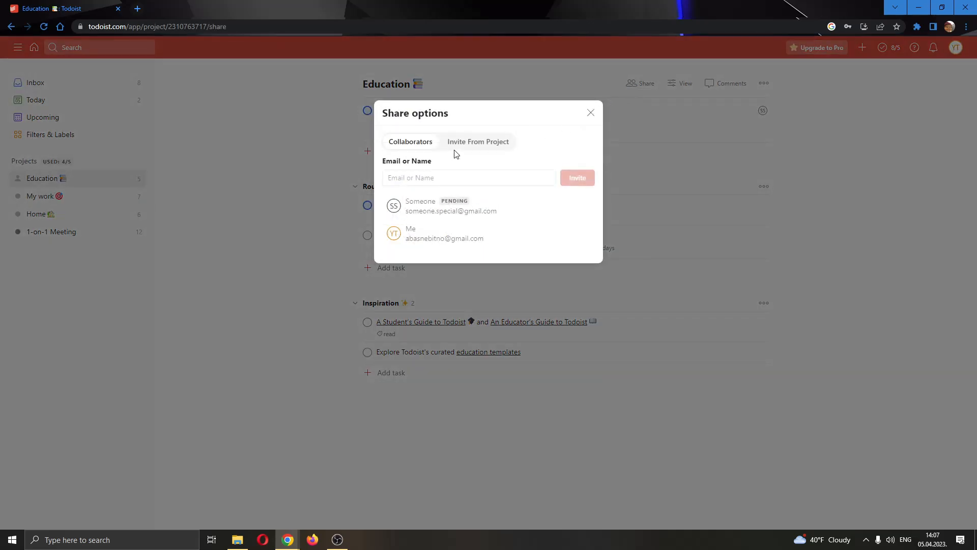
{"action": "left_click", "coordinate": [469, 177]}
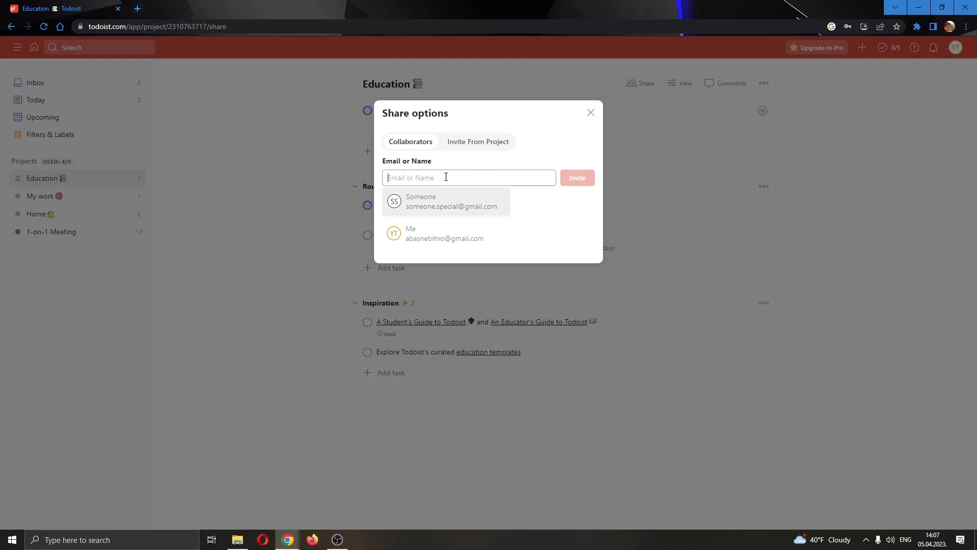
{"action": "left_click", "coordinate": [478, 142]}
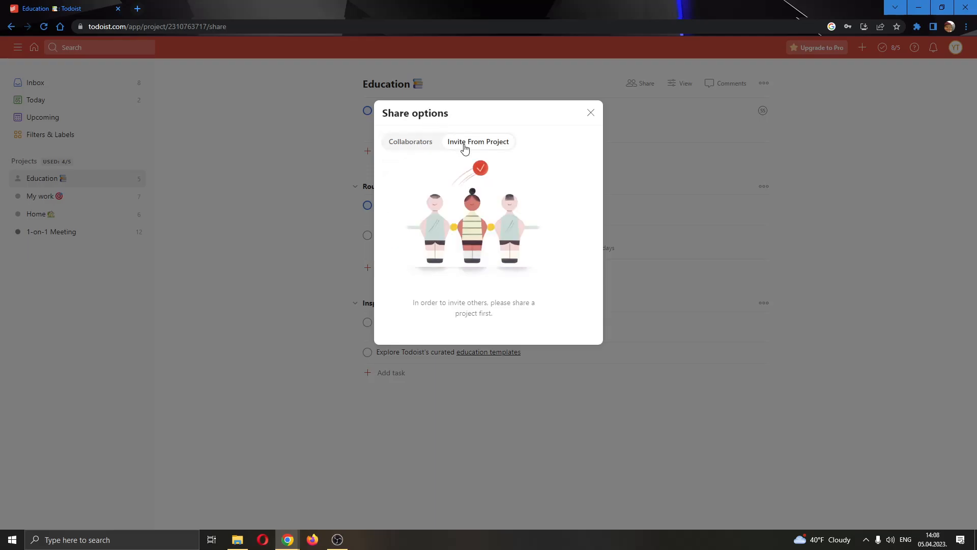
{"action": "left_click", "coordinate": [410, 141]}
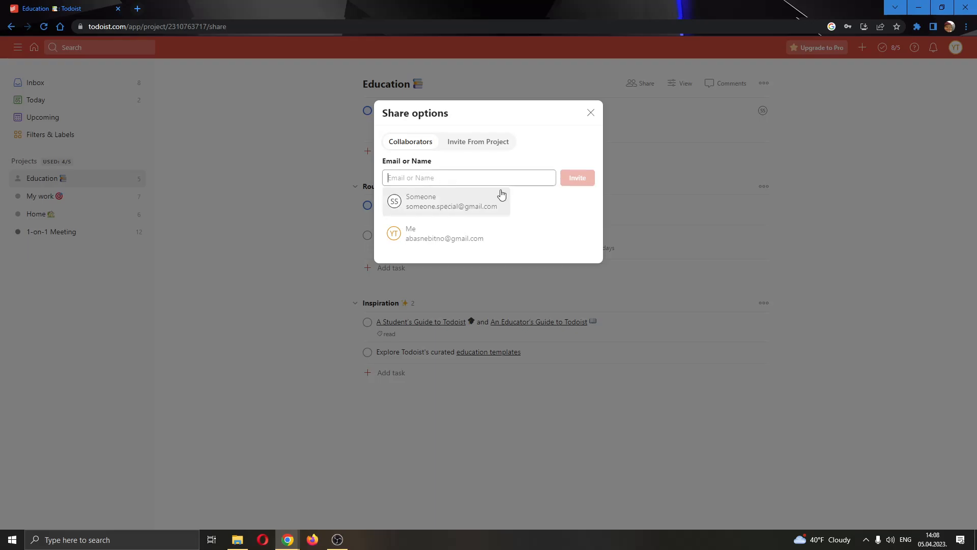
{"action": "left_click", "coordinate": [446, 201]}
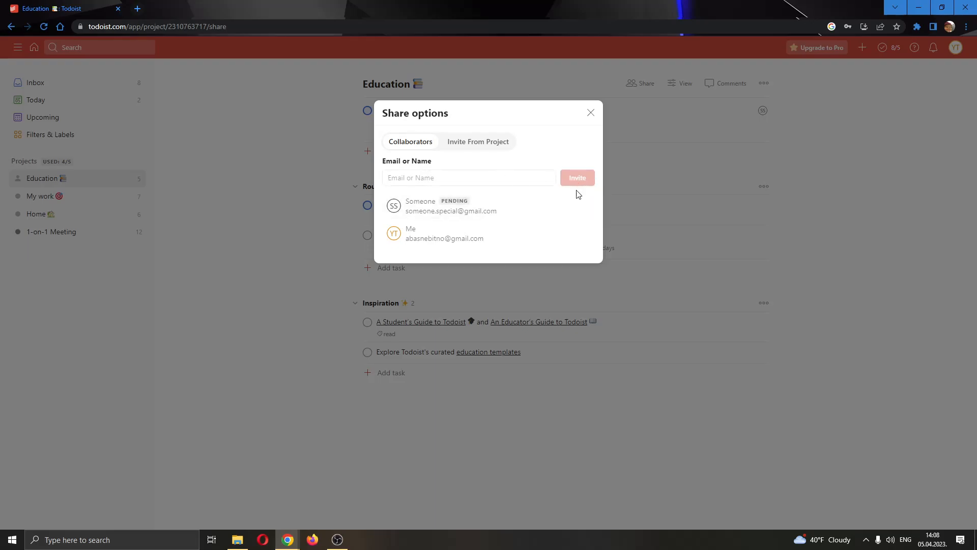
{"action": "mouse_move", "coordinate": [407, 198]}
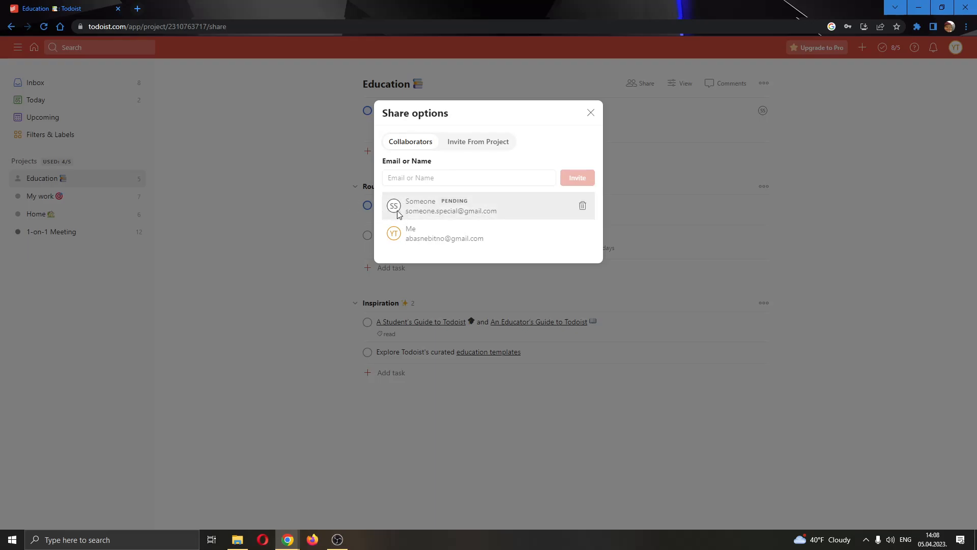
{"action": "mouse_move", "coordinate": [551, 154]}
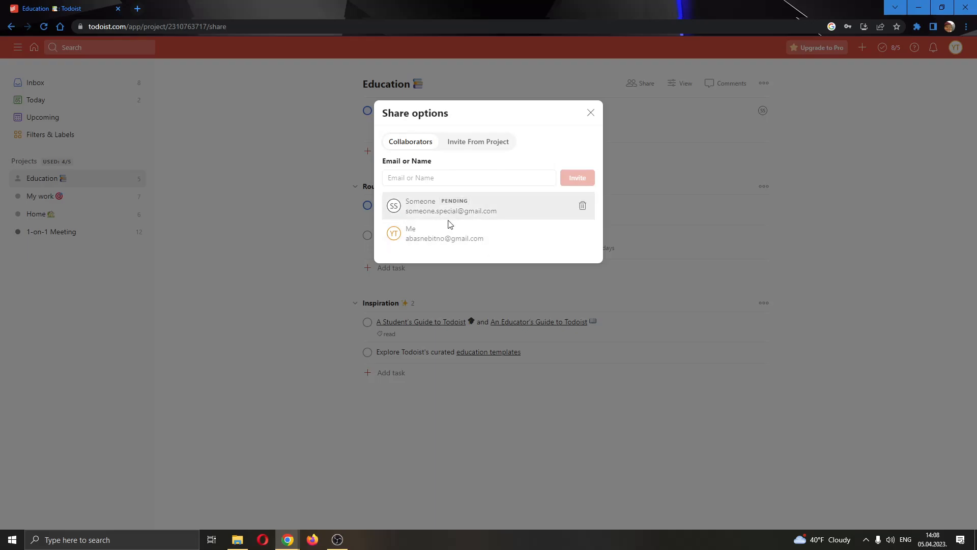
{"action": "mouse_move", "coordinate": [598, 154]}
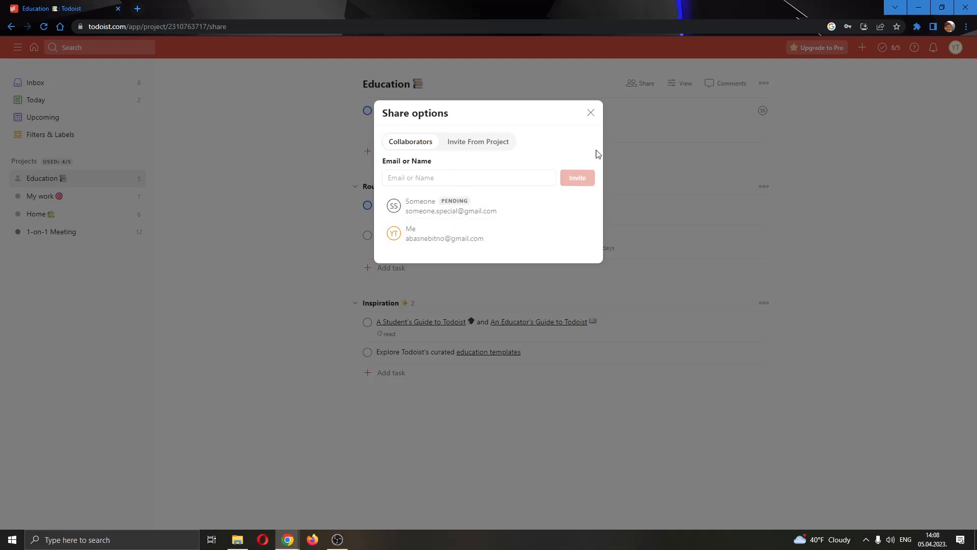
- Assign 'Review upcoming exam dates and plan ahead' to Someone S., then go to Today
{"action": "left_click", "coordinate": [590, 112]}
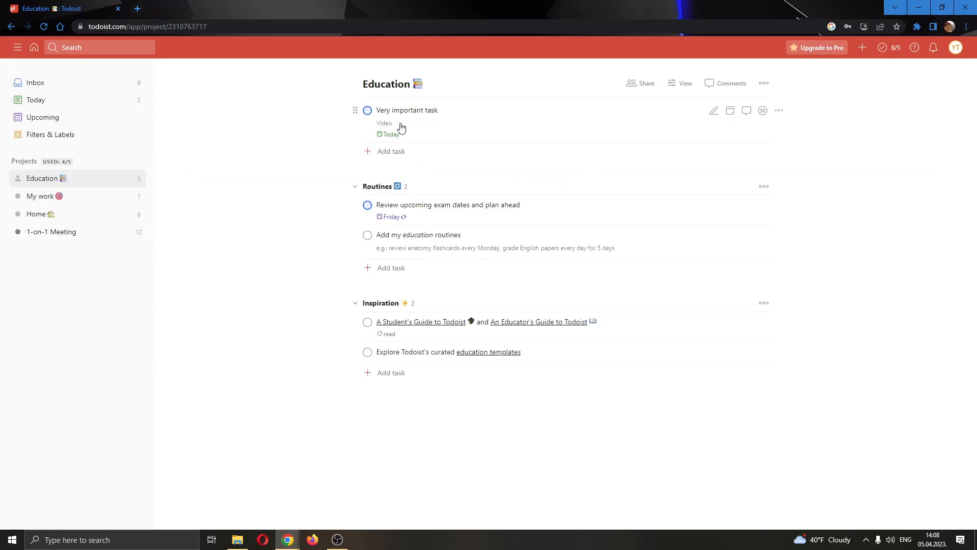
{"action": "mouse_move", "coordinate": [607, 122]}
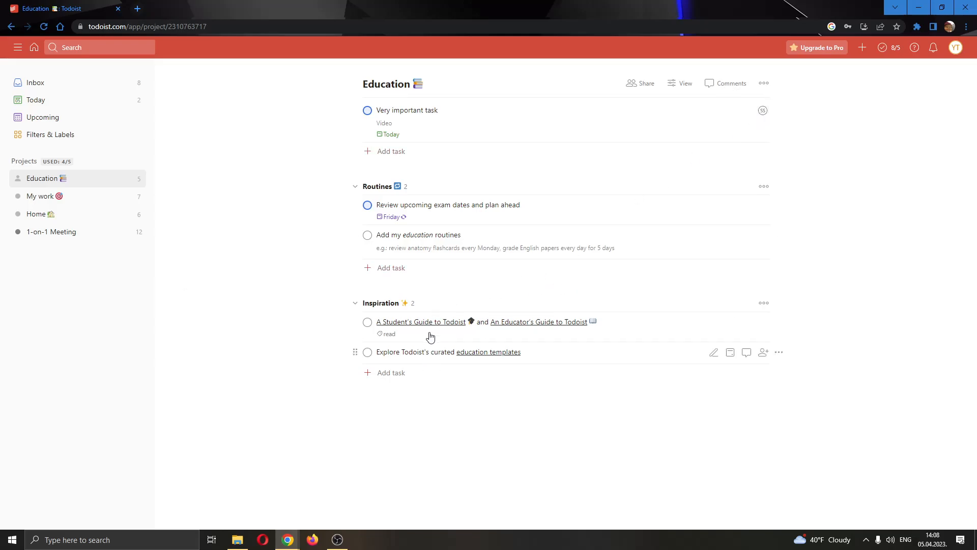
{"action": "mouse_move", "coordinate": [763, 235]}
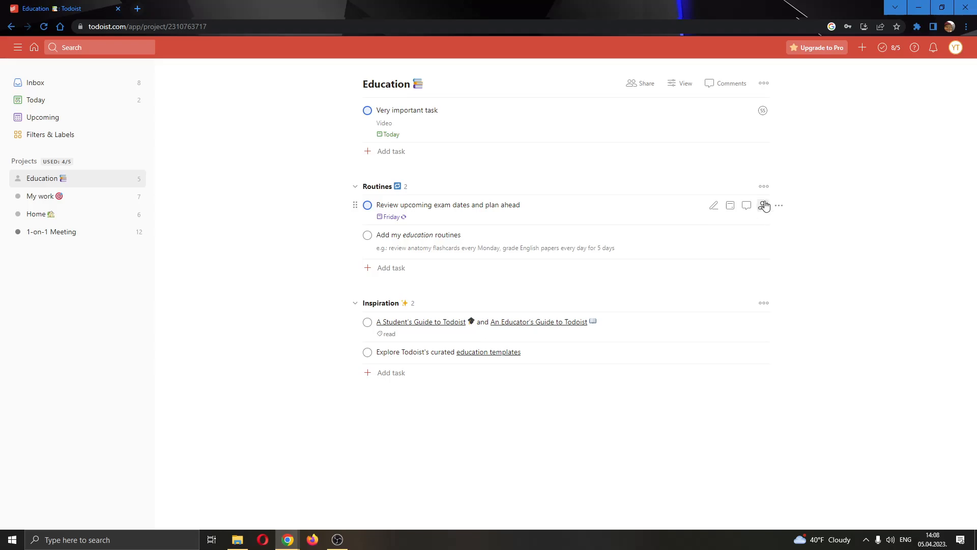
{"action": "left_click", "coordinate": [763, 204]}
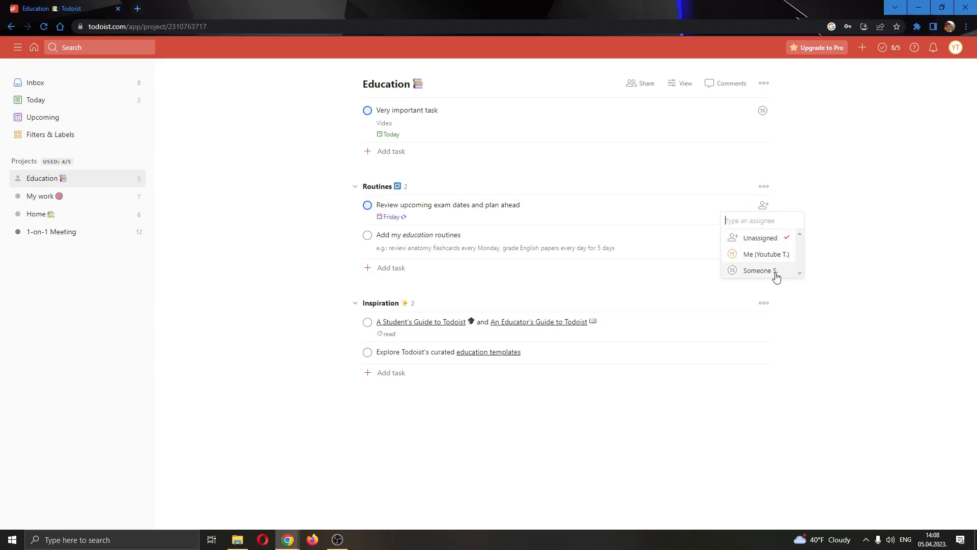
{"action": "mouse_move", "coordinate": [766, 274]}
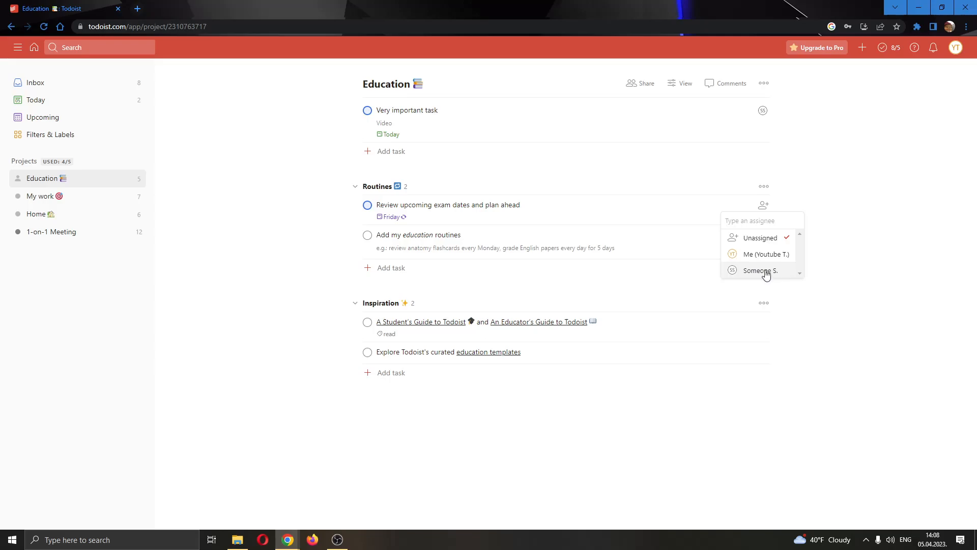
{"action": "mouse_move", "coordinate": [777, 269]}
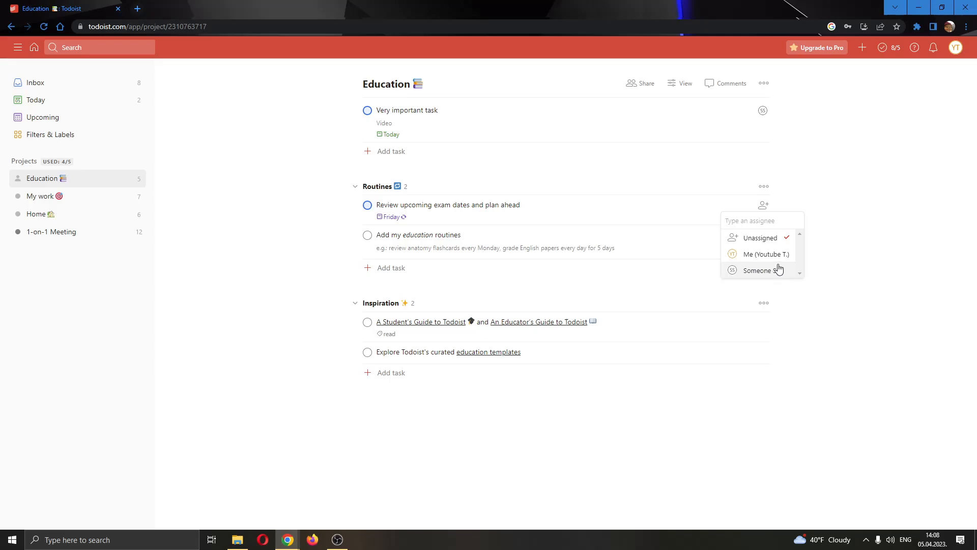
{"action": "left_click", "coordinate": [464, 220]}
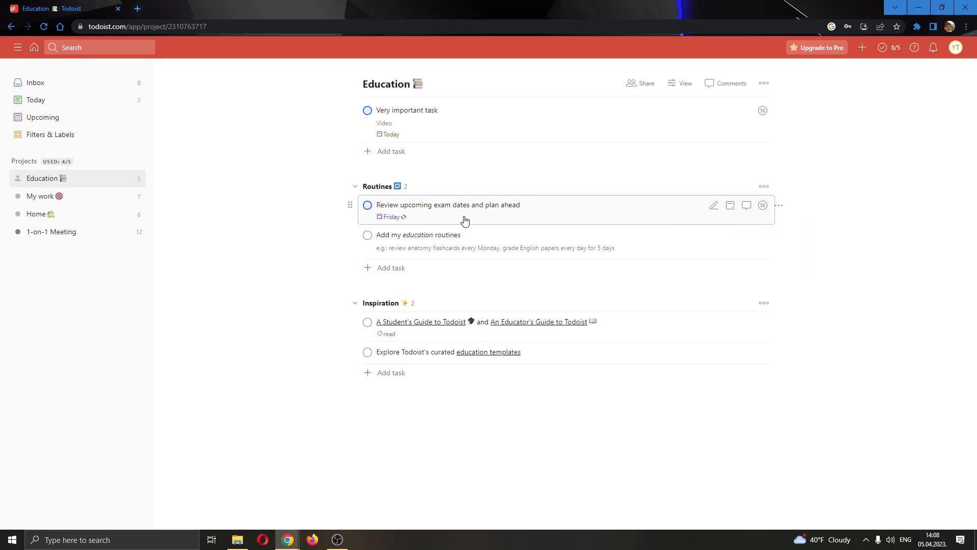
{"action": "mouse_move", "coordinate": [193, 161]}
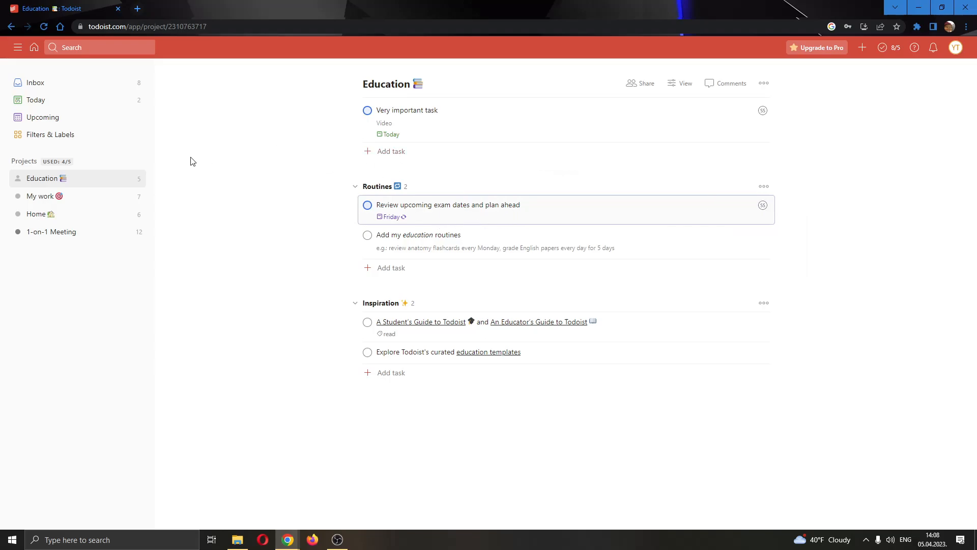
{"action": "left_click", "coordinate": [36, 100]}
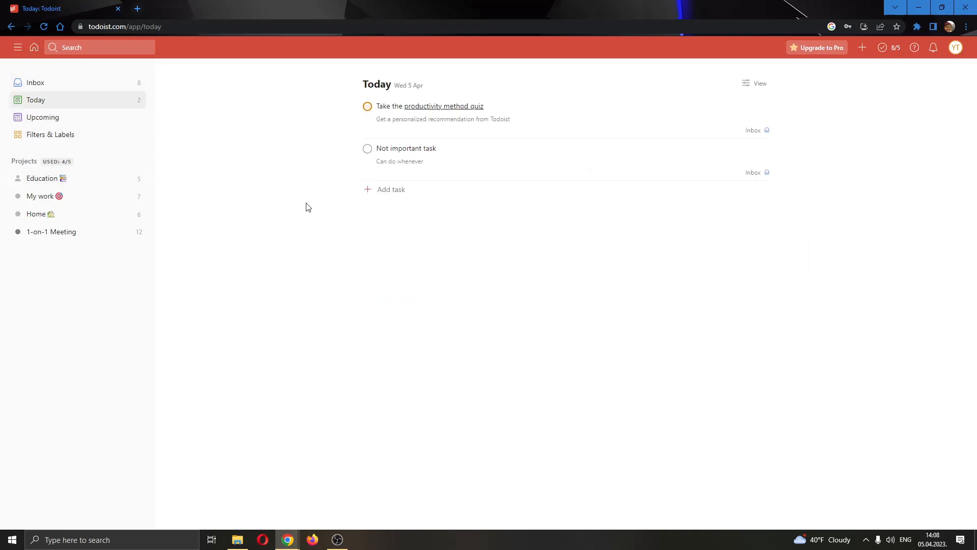